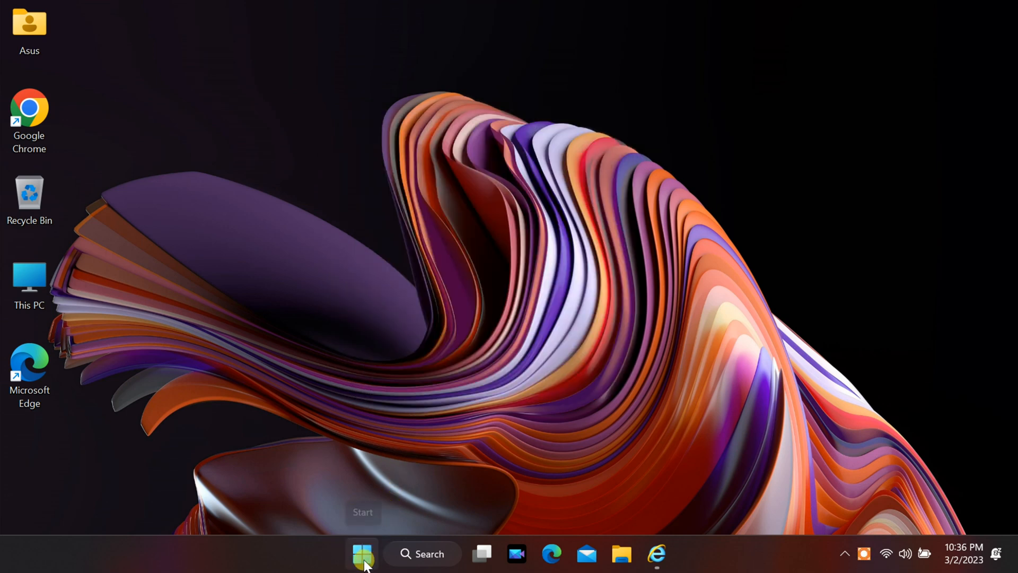
Step: Launch the Settings app from the Start menu's pinned apps
{"action": "left_click", "coordinate": [362, 554]}
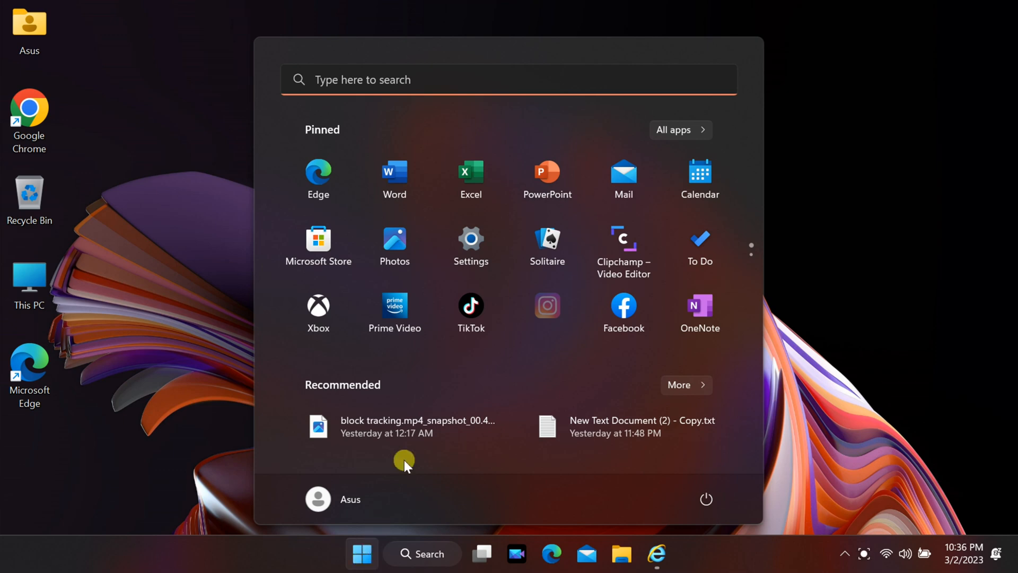
{"action": "left_click", "coordinate": [471, 240]}
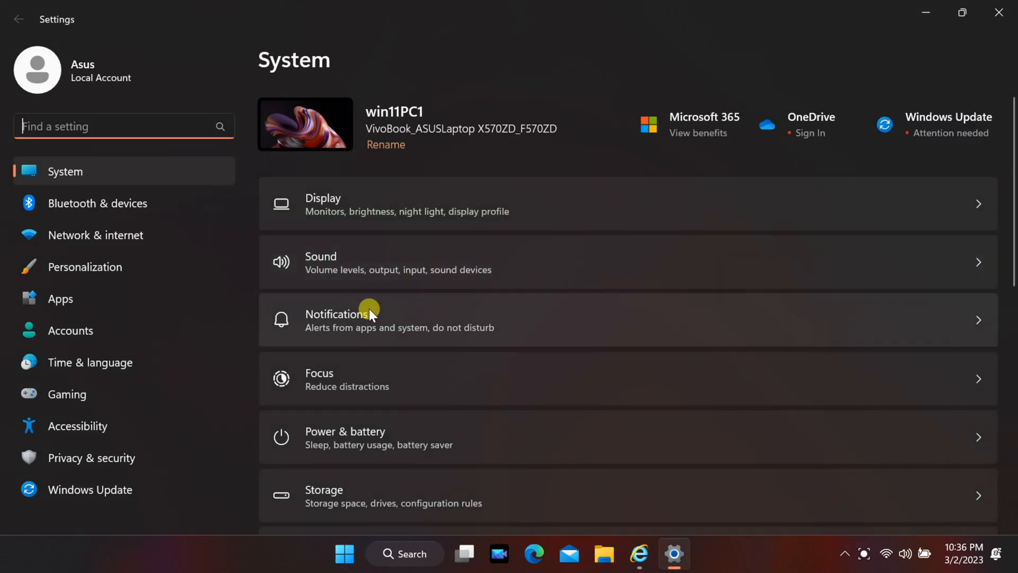
Step: Retry the failed updates, download and install all, then restart to finish installing
{"action": "left_click", "coordinate": [90, 490]}
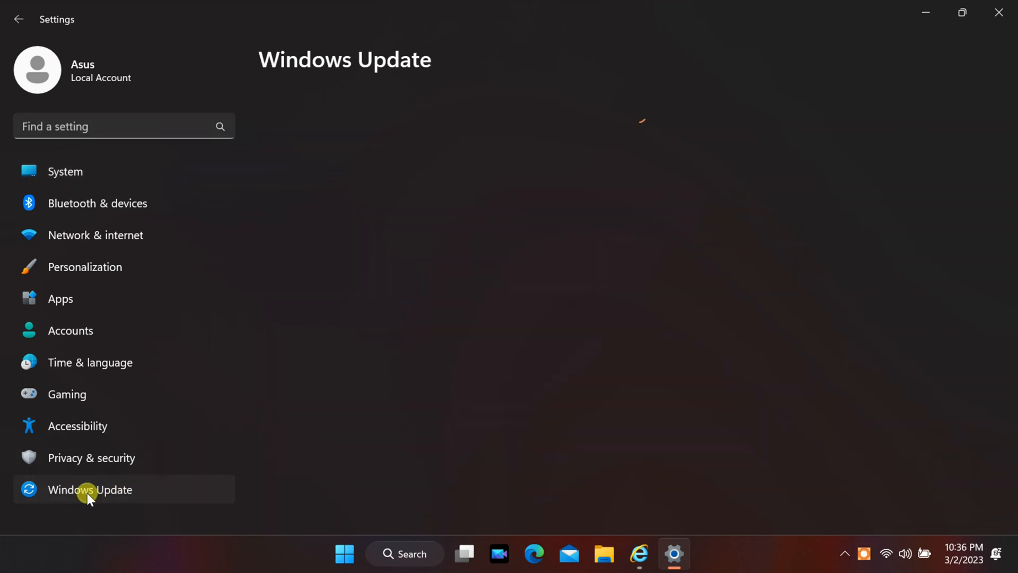
{"action": "left_click", "coordinate": [89, 489]}
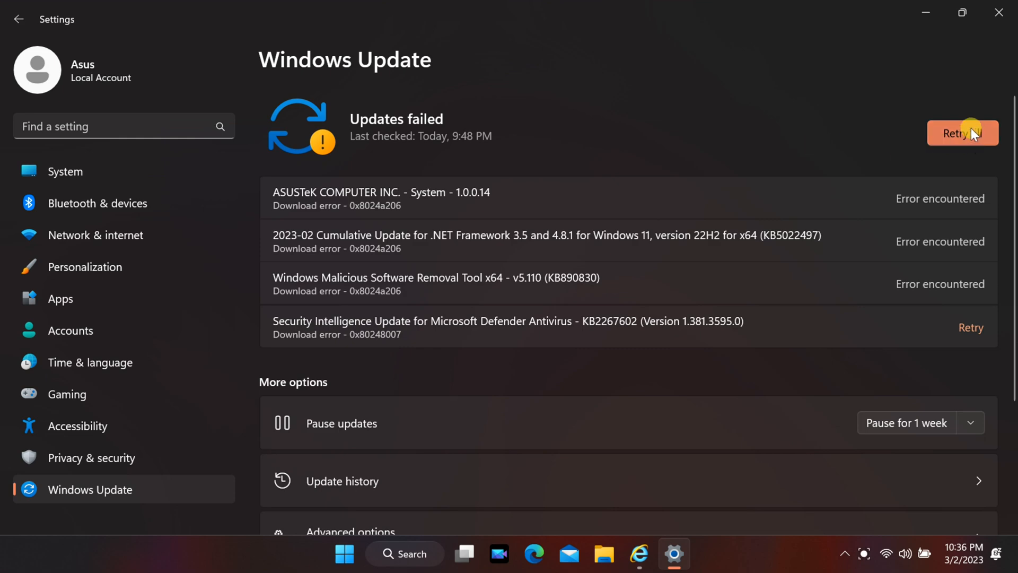
{"action": "left_click", "coordinate": [963, 133]}
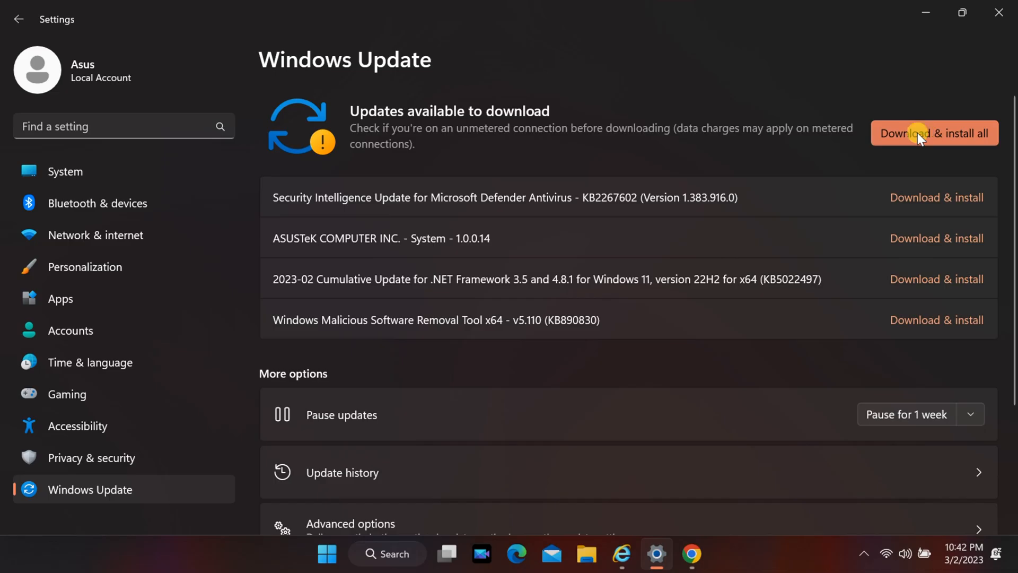
{"action": "left_click", "coordinate": [934, 133]}
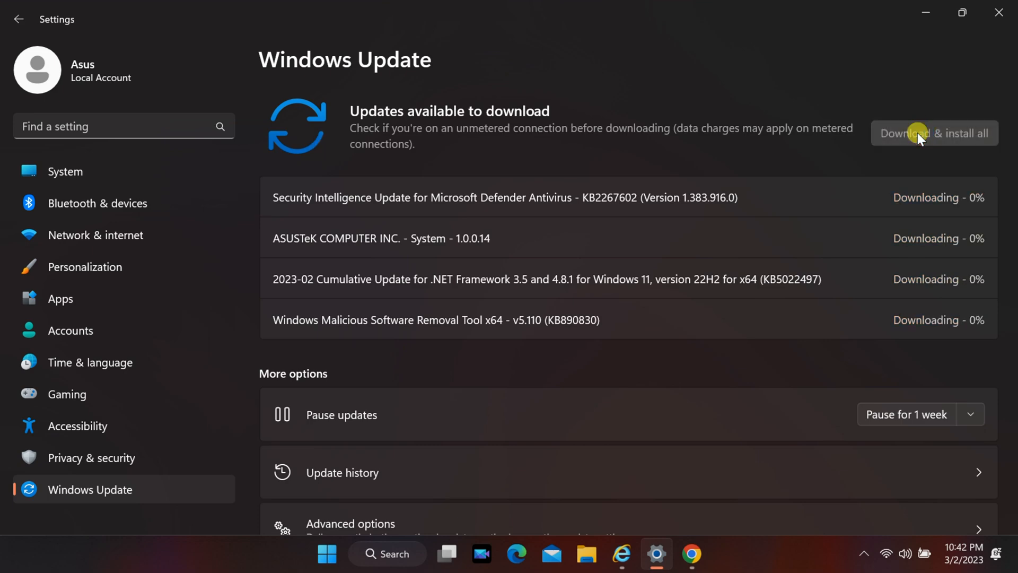
{"action": "left_click", "coordinate": [934, 133]}
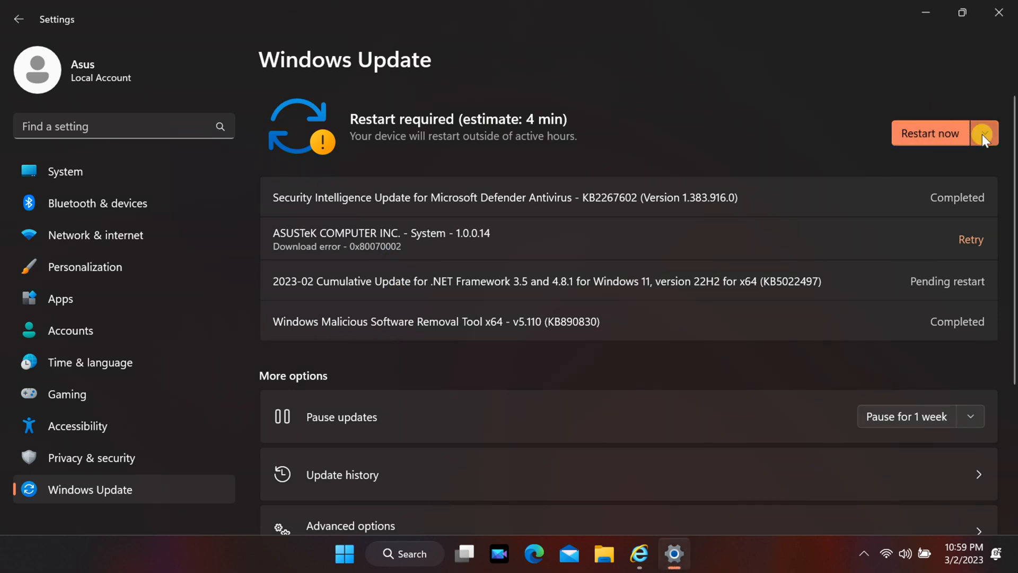
{"action": "left_click", "coordinate": [362, 553]}
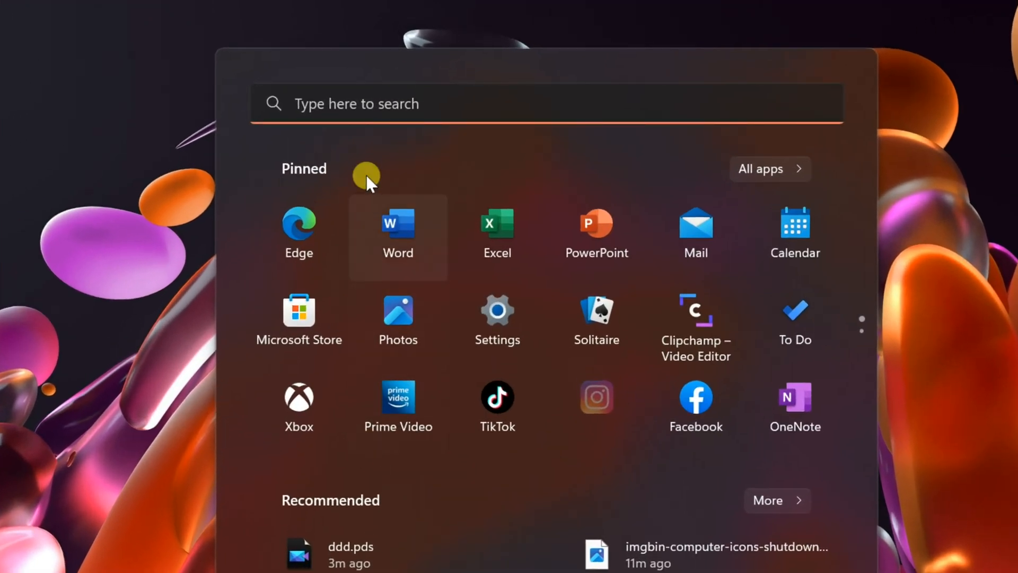
Step: Search the Start menu and open Control Panel
{"action": "type", "text": "Pets"}
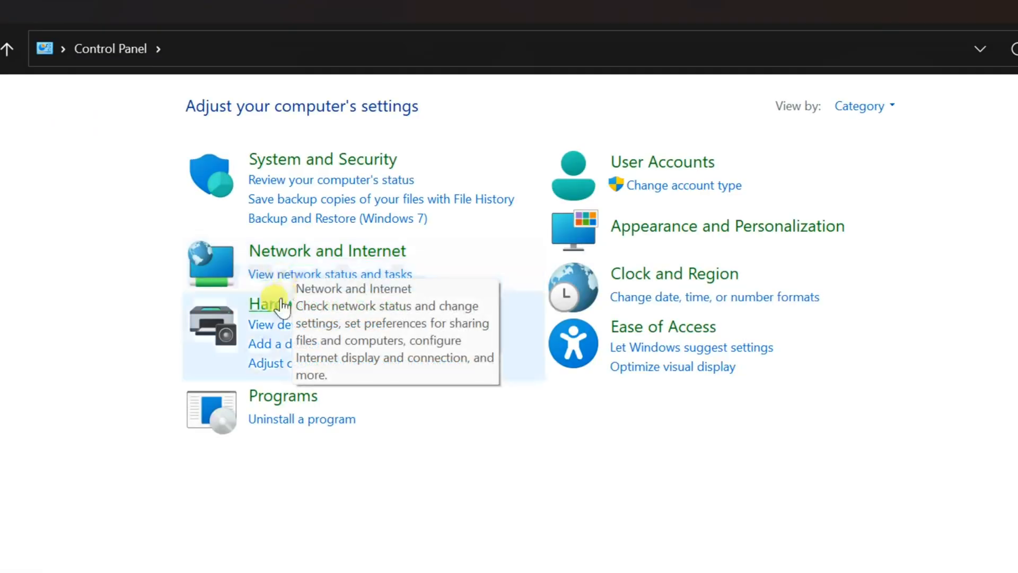
{"action": "mouse_move", "coordinate": [362, 314]}
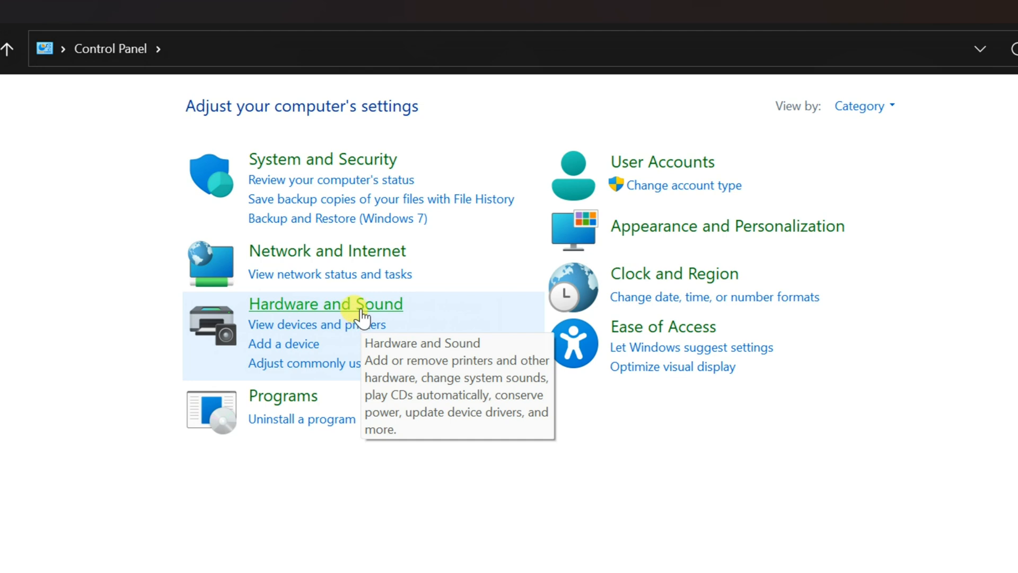
Step: Go to Hardware and Sound, then Power Options
{"action": "left_click", "coordinate": [324, 304]}
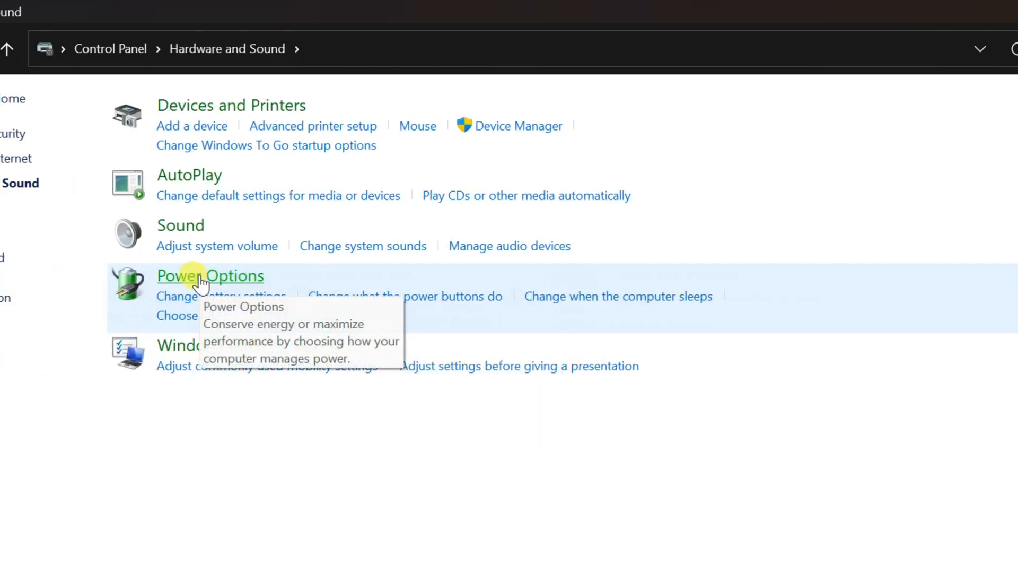
{"action": "left_click", "coordinate": [210, 276]}
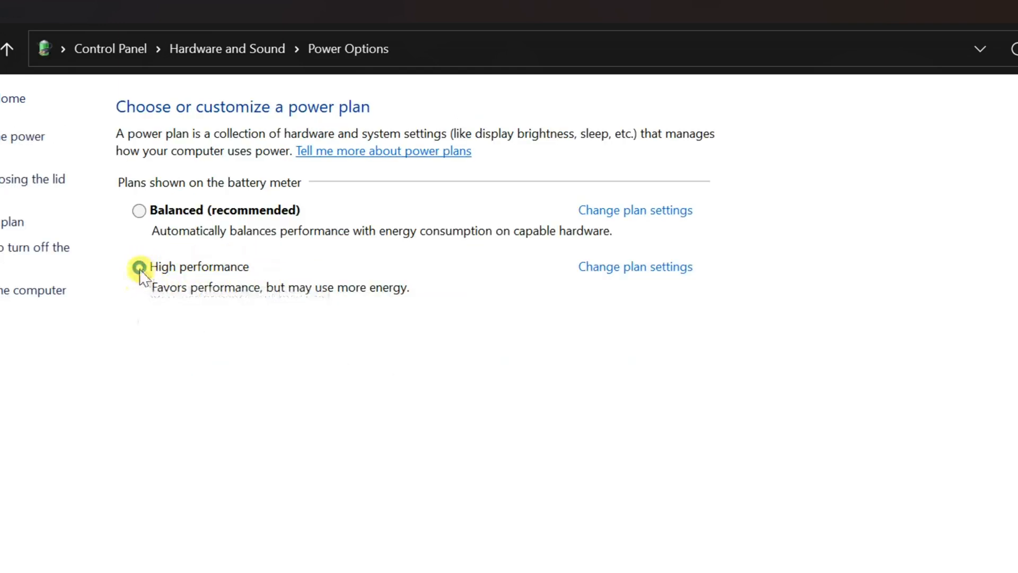
Step: Select the High performance plan and open its plan settings
{"action": "left_click", "coordinate": [138, 266]}
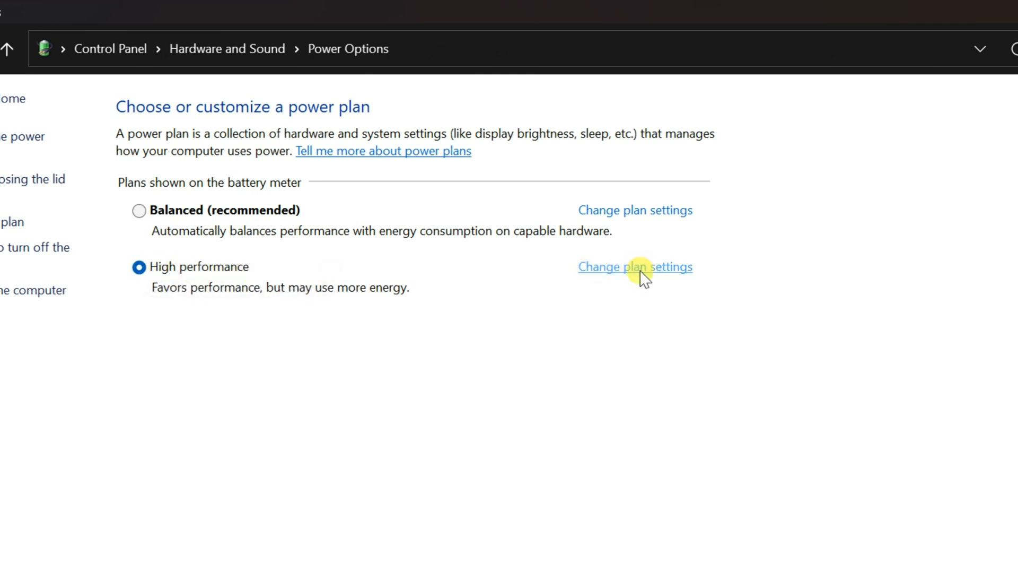
{"action": "left_click", "coordinate": [634, 267]}
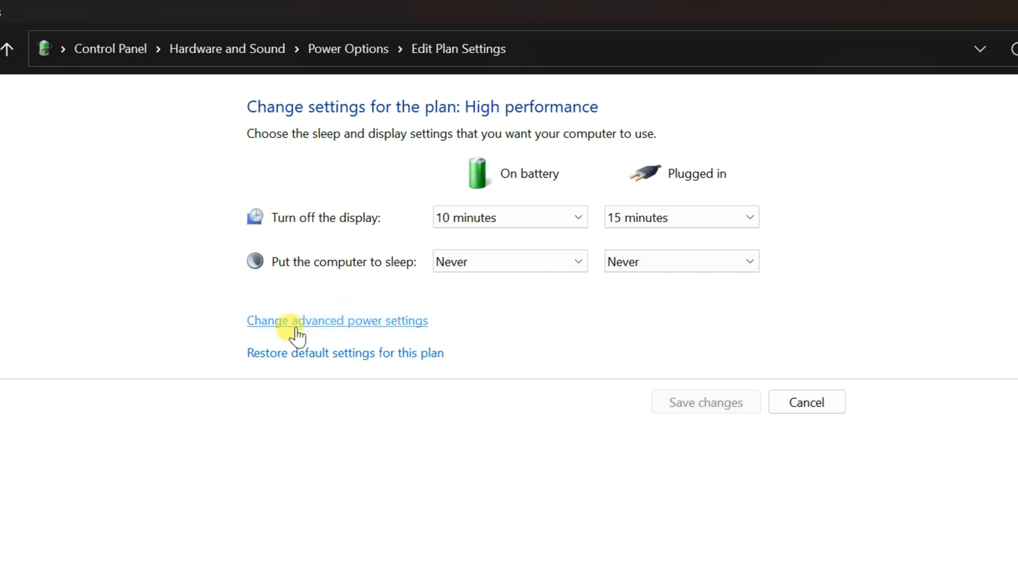
{"action": "mouse_move", "coordinate": [318, 327]}
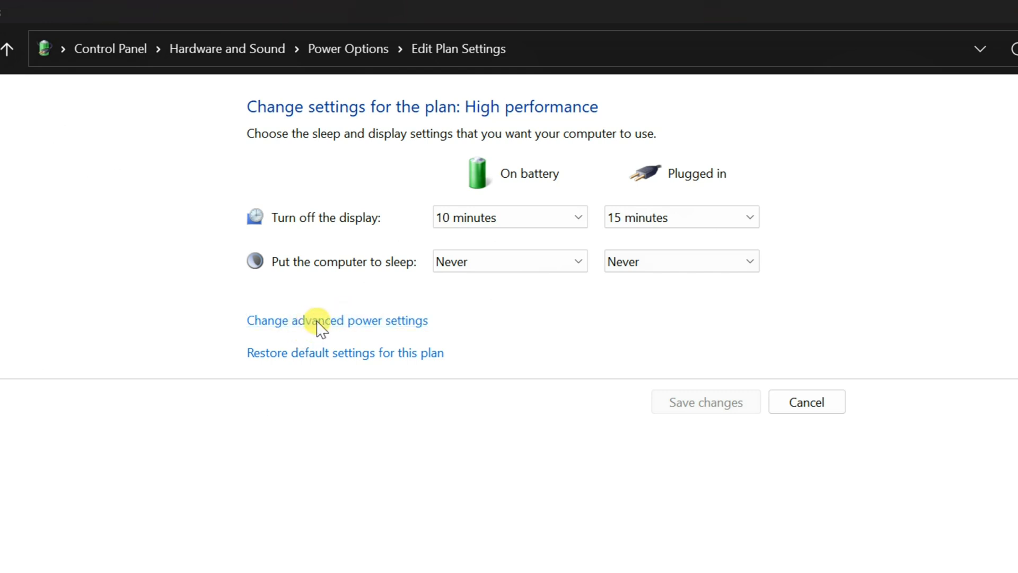
Step: Set PCI Express Link State Power Management to Off on battery and plugged in, and confirm
{"action": "left_click", "coordinate": [337, 321]}
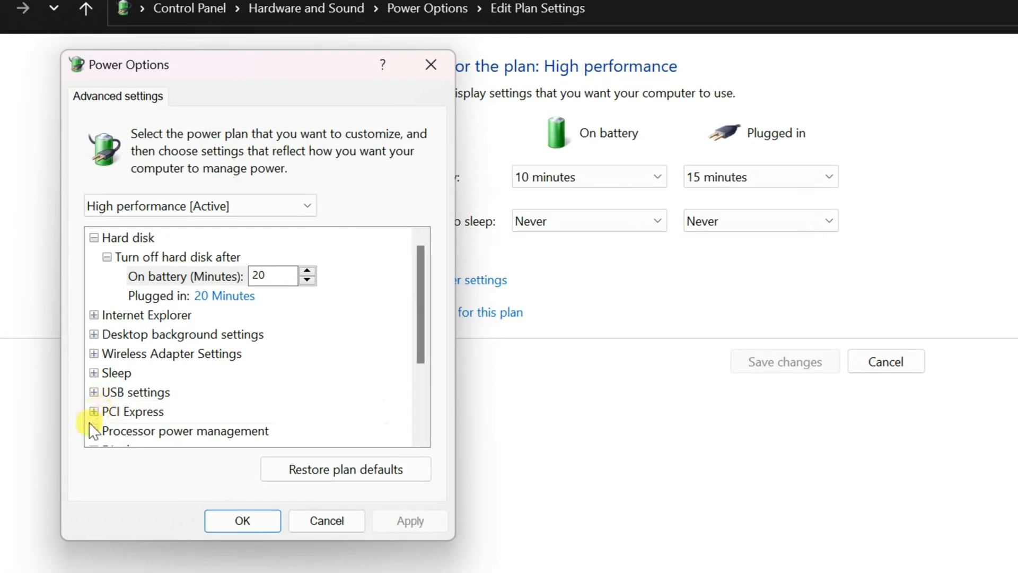
{"action": "left_click", "coordinate": [94, 411]}
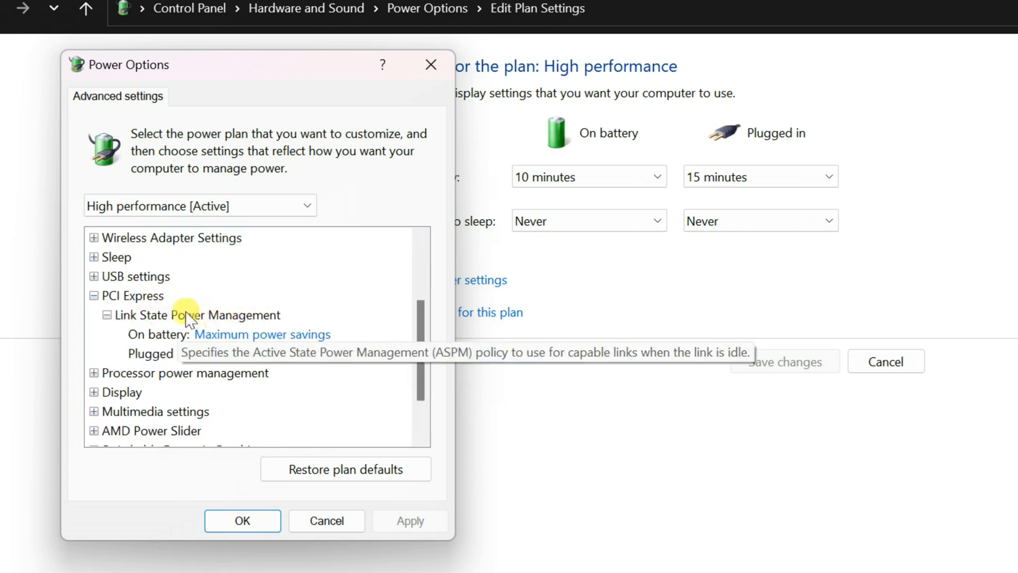
{"action": "mouse_move", "coordinate": [263, 344]}
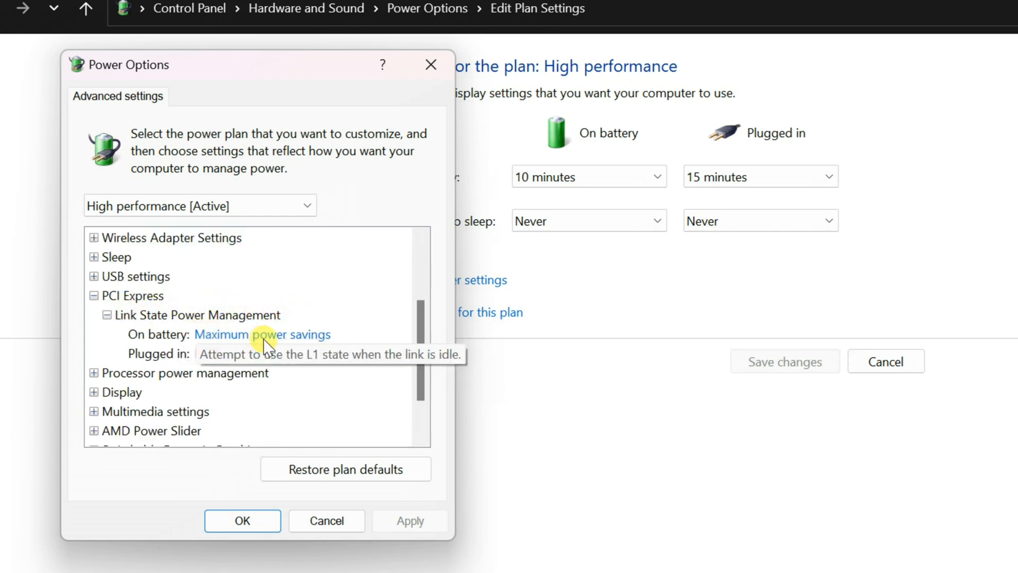
{"action": "left_click", "coordinate": [263, 334]}
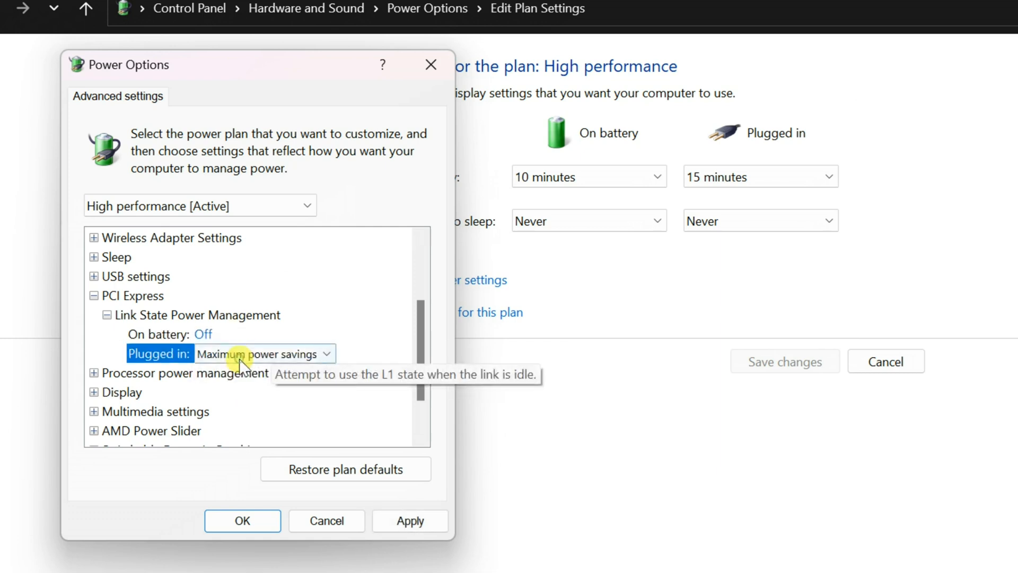
{"action": "left_click", "coordinate": [260, 354]}
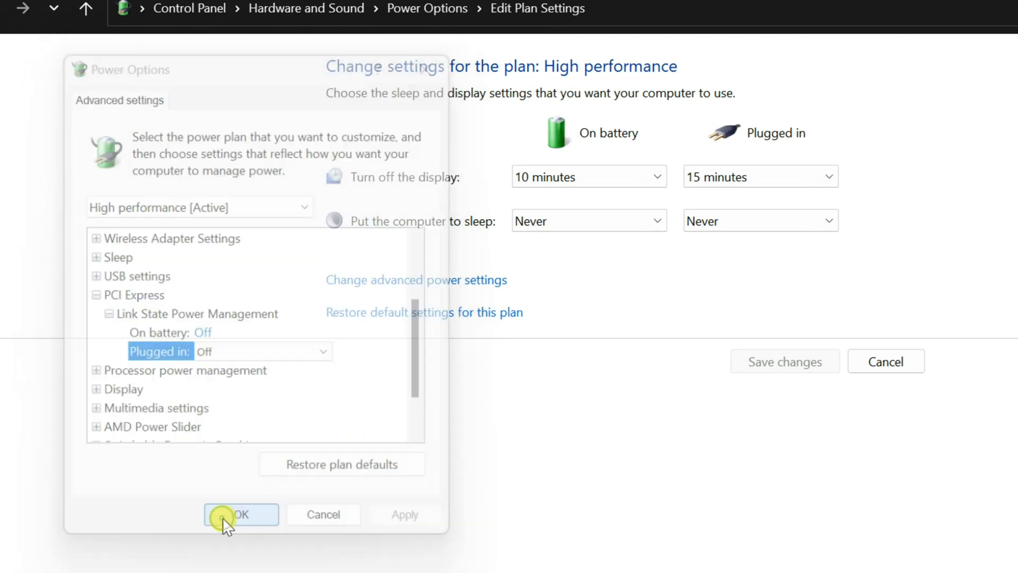
{"action": "left_click", "coordinate": [240, 514]}
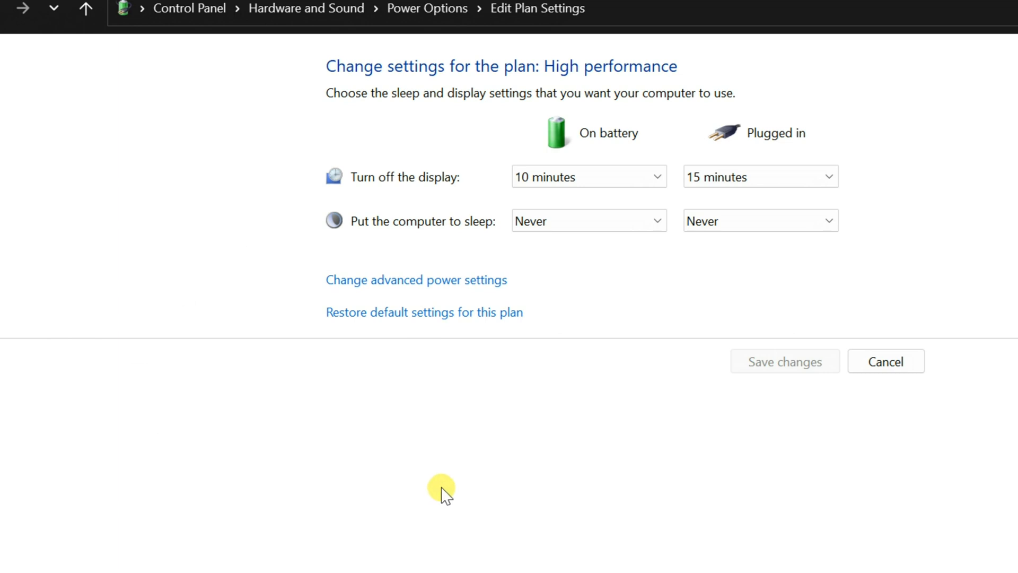